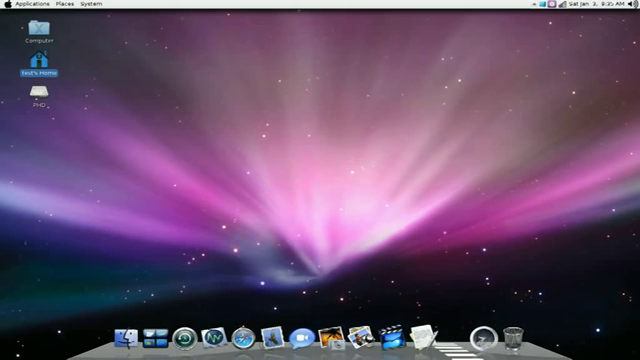
# Bring up the top-panel menu on the Leopard-themed desktop with its dock
pyautogui.rightClick(34, 40)
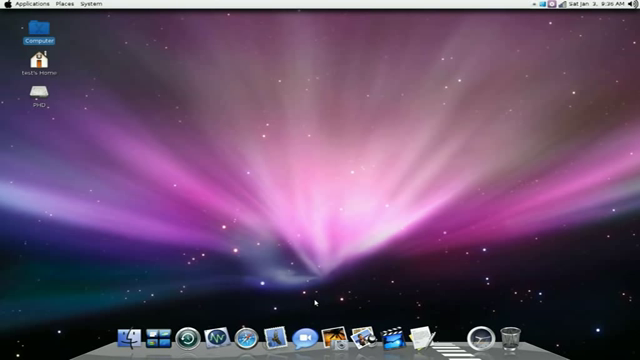
pyautogui.moveTo(176, 336)
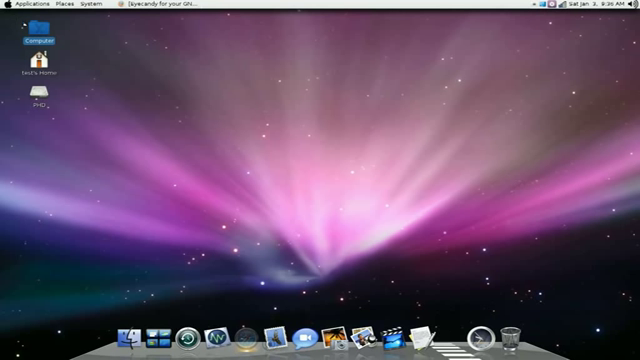
pyautogui.moveTo(168, 76)
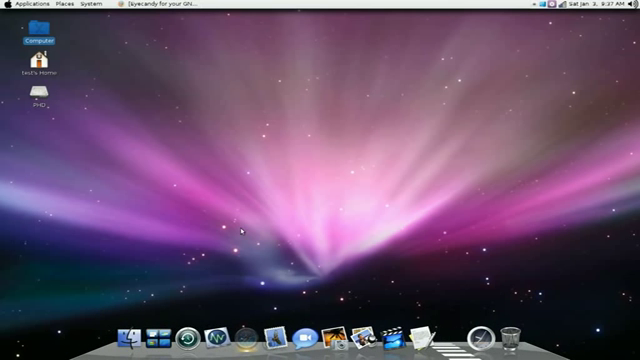
# Show the Cairo-Dock context menu with its configuration and theme options
pyautogui.click(24, 4)
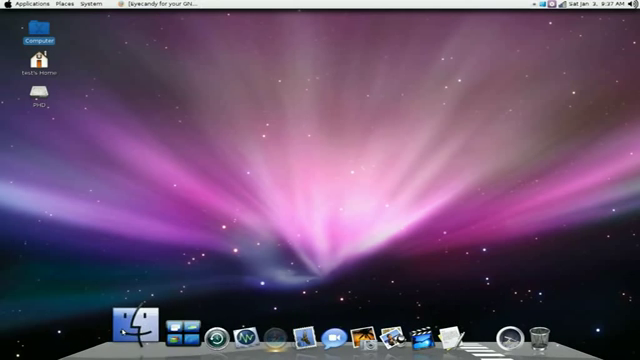
pyautogui.moveTo(286, 186)
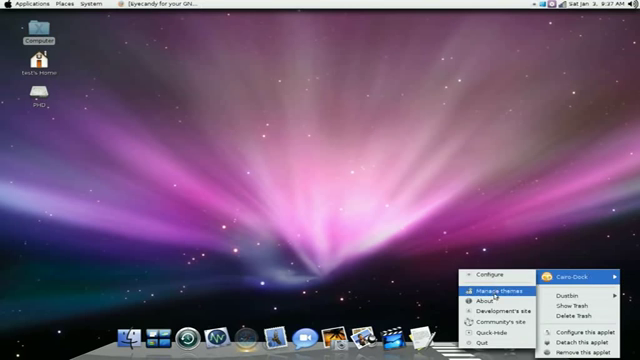
# Review the Load theme options in Cairo-Dock's theme manager and close it
pyautogui.click(460, 288)
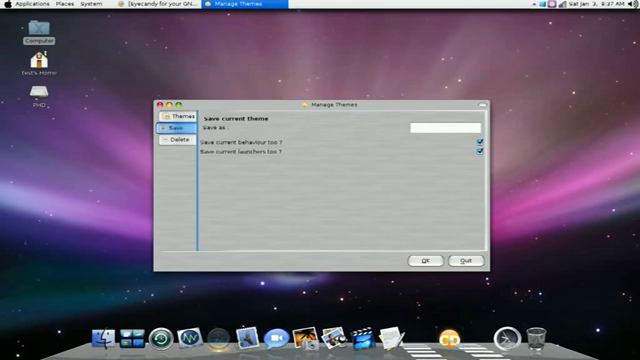
pyautogui.click(172, 114)
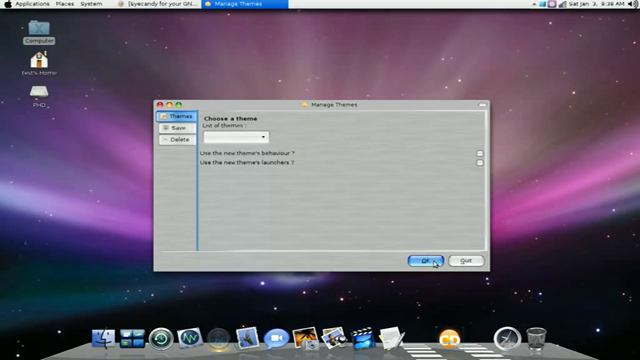
pyautogui.click(420, 260)
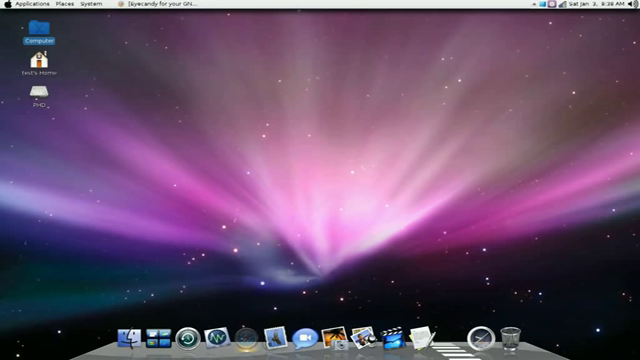
pyautogui.moveTo(312, 80)
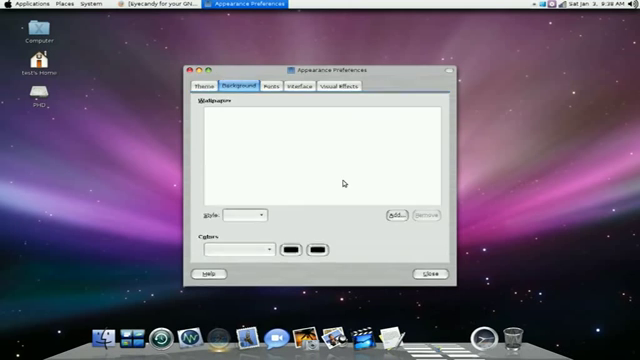
# Browse the gallery of installed desktop themes in Appearance Preferences
pyautogui.click(214, 88)
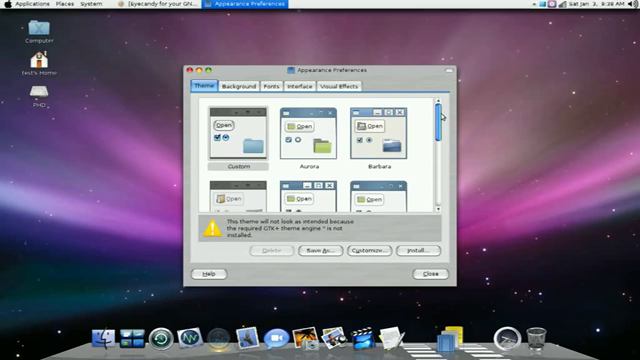
pyautogui.scroll(-3)
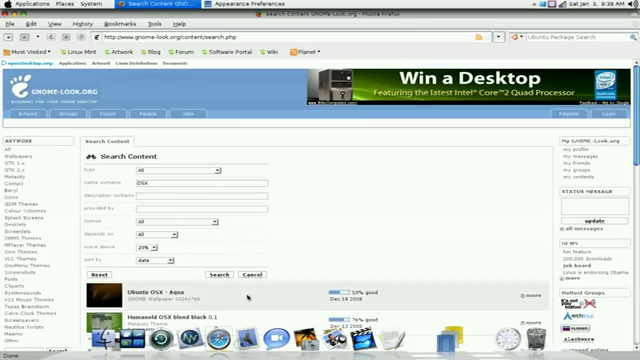
# Browse the gnome-look.org search results for Mac OS X–style themes
pyautogui.scroll(-3)
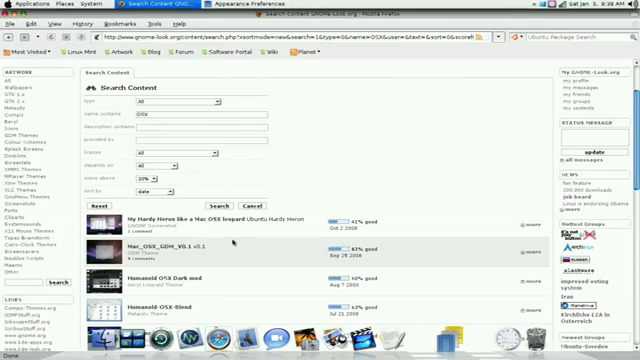
pyautogui.scroll(-3)
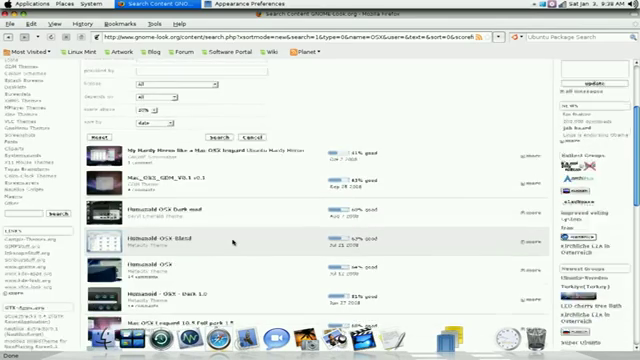
pyautogui.scroll(-3)
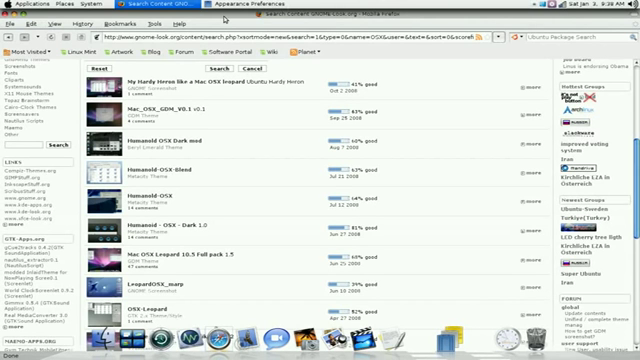
pyautogui.moveTo(224, 18)
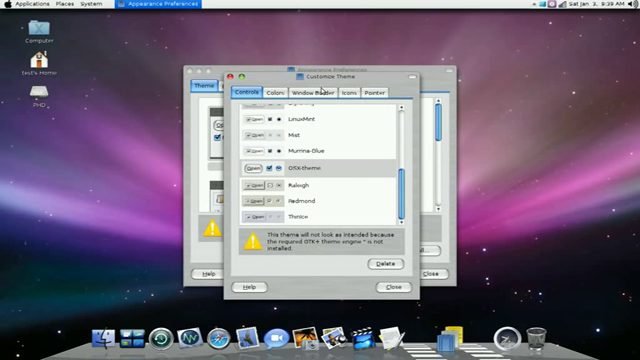
# Review the Icons and Pointer choices in Customize Theme, then close it and Appearance Preferences
pyautogui.click(360, 92)
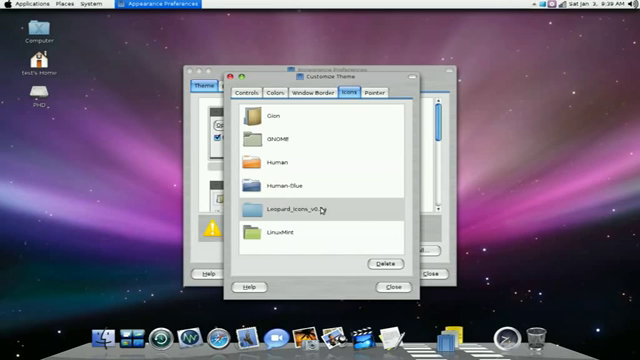
pyautogui.click(384, 92)
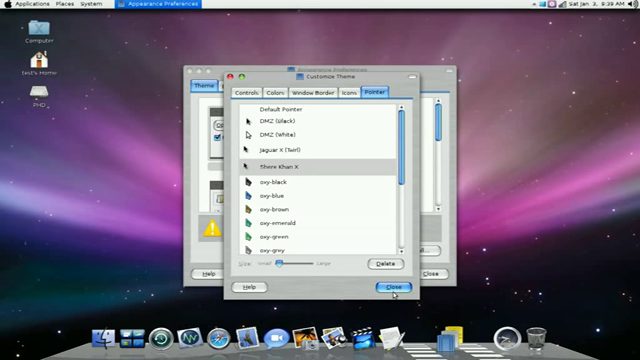
pyautogui.click(384, 292)
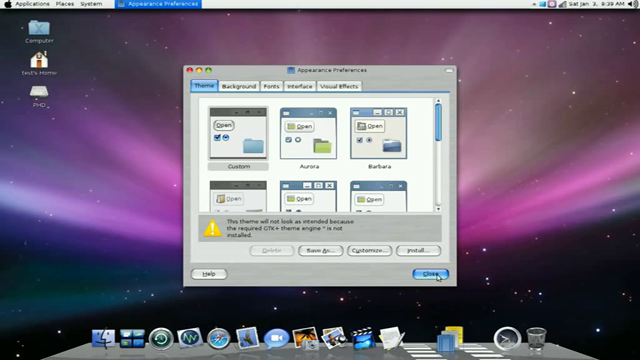
pyautogui.click(438, 272)
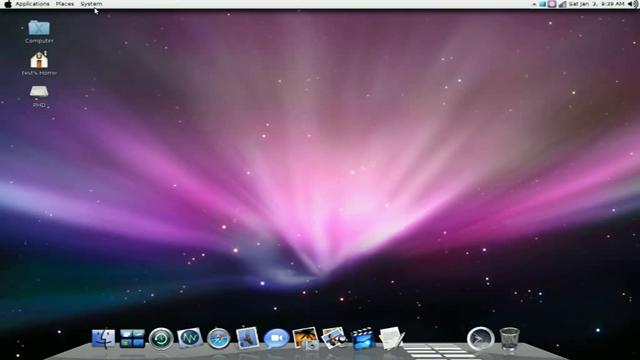
pyautogui.click(92, 8)
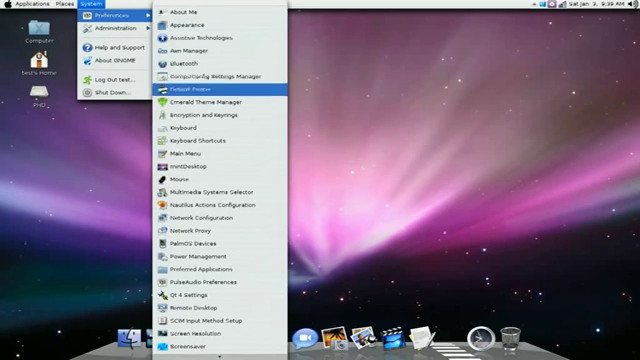
pyautogui.click(200, 100)
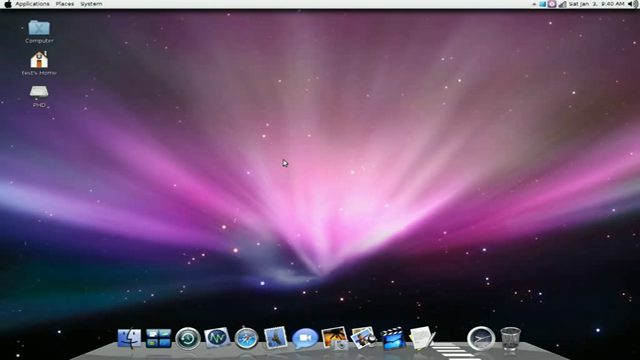
pyautogui.moveTo(280, 160)
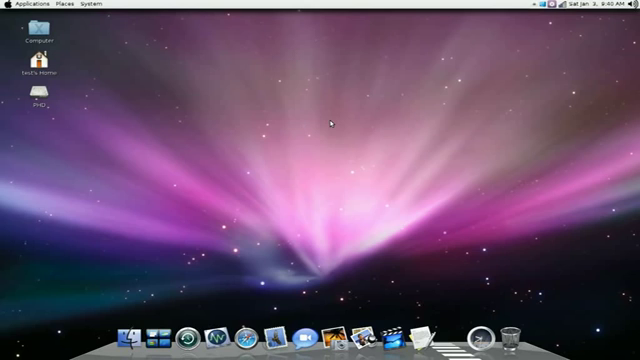
pyautogui.moveTo(512, 48)
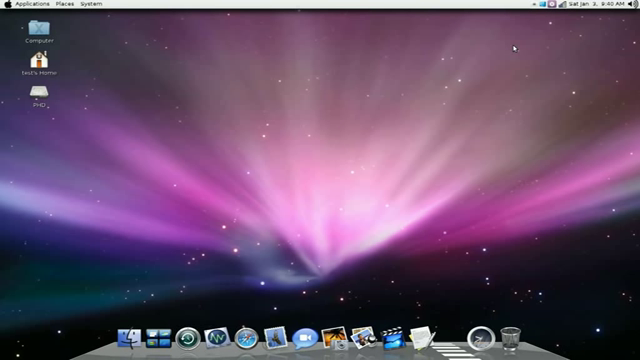